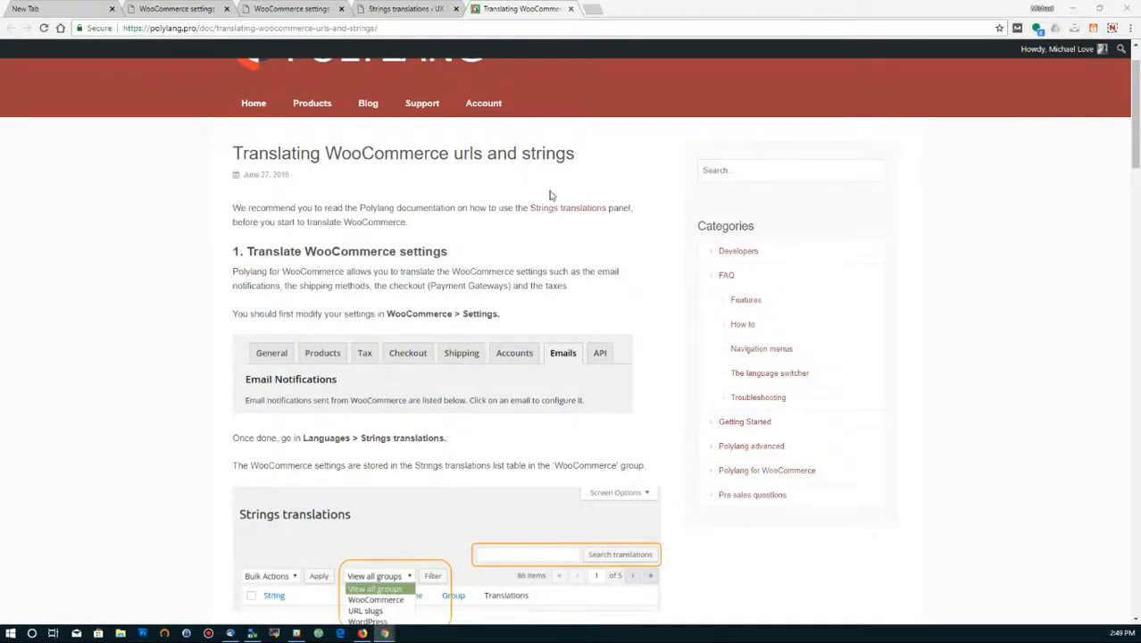
{"action": "mouse_move", "coordinate": [597, 247]}
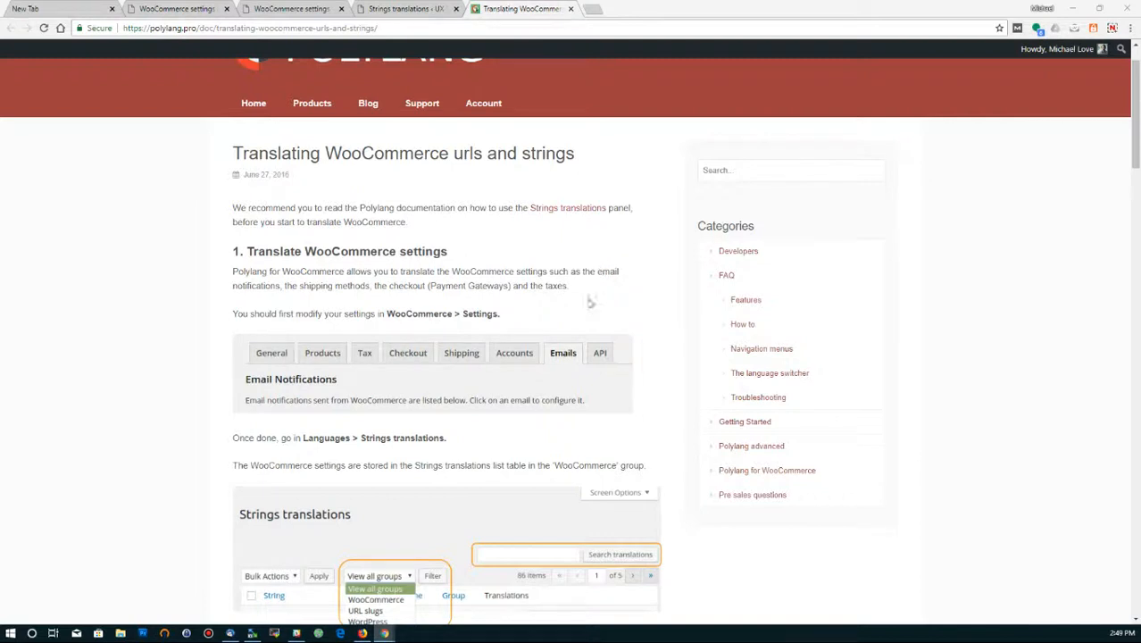
{"action": "mouse_move", "coordinate": [337, 286]}
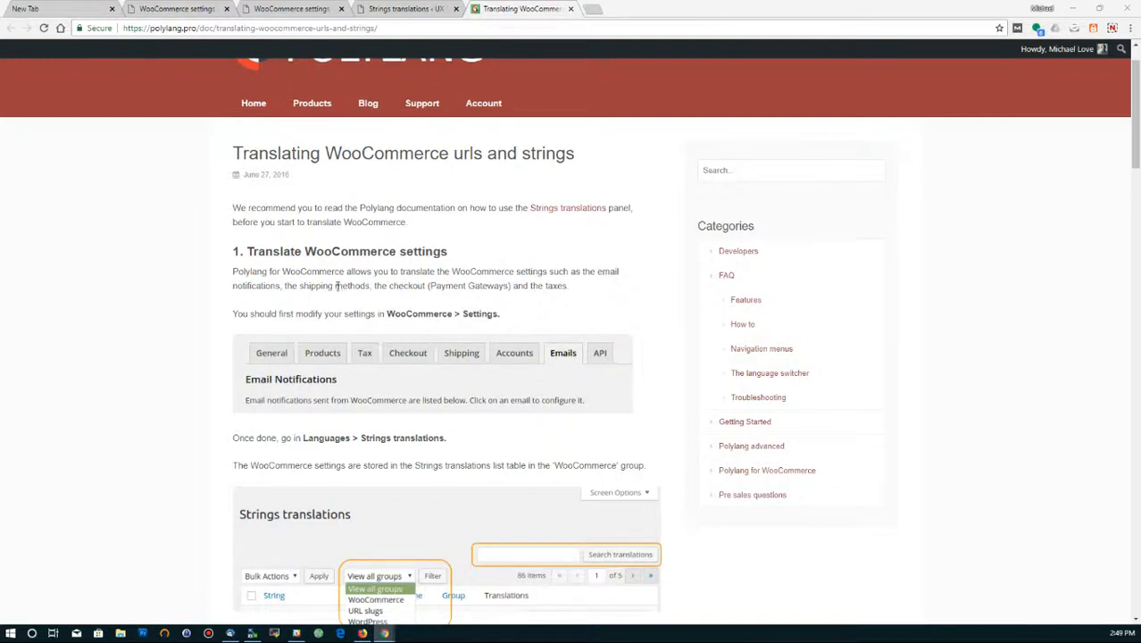
{"action": "mouse_move", "coordinate": [185, 237]}
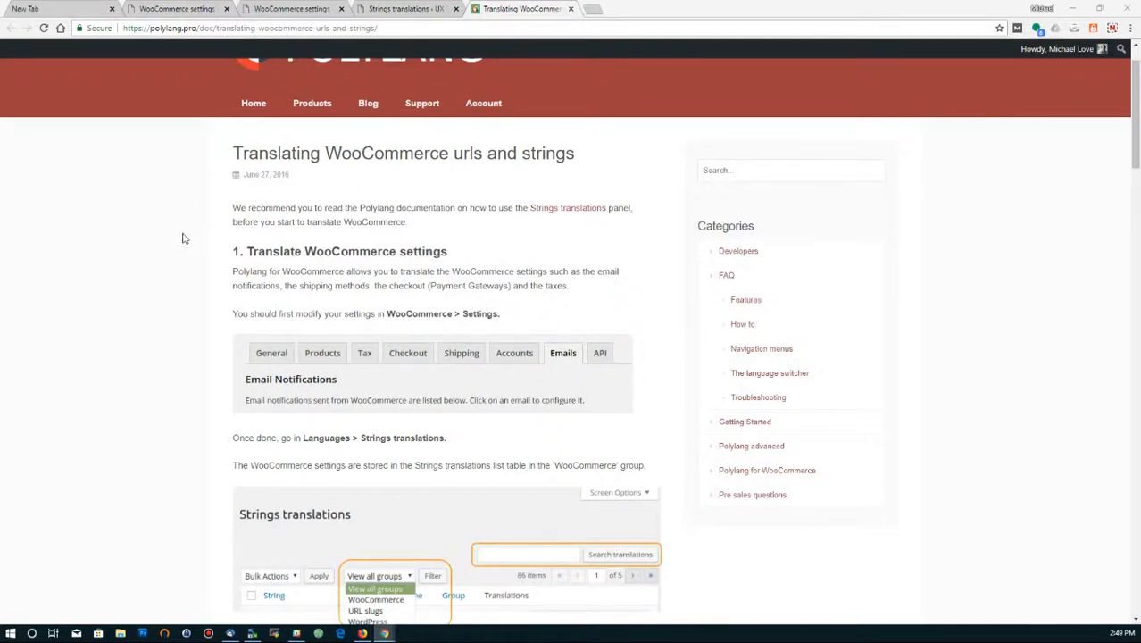
Read Polylang's 'Translating WooCommerce urls and strings' guide, then return to WooCommerce email notification settings
{"action": "scroll", "scroll_direction": "down", "scroll_amount": 3}
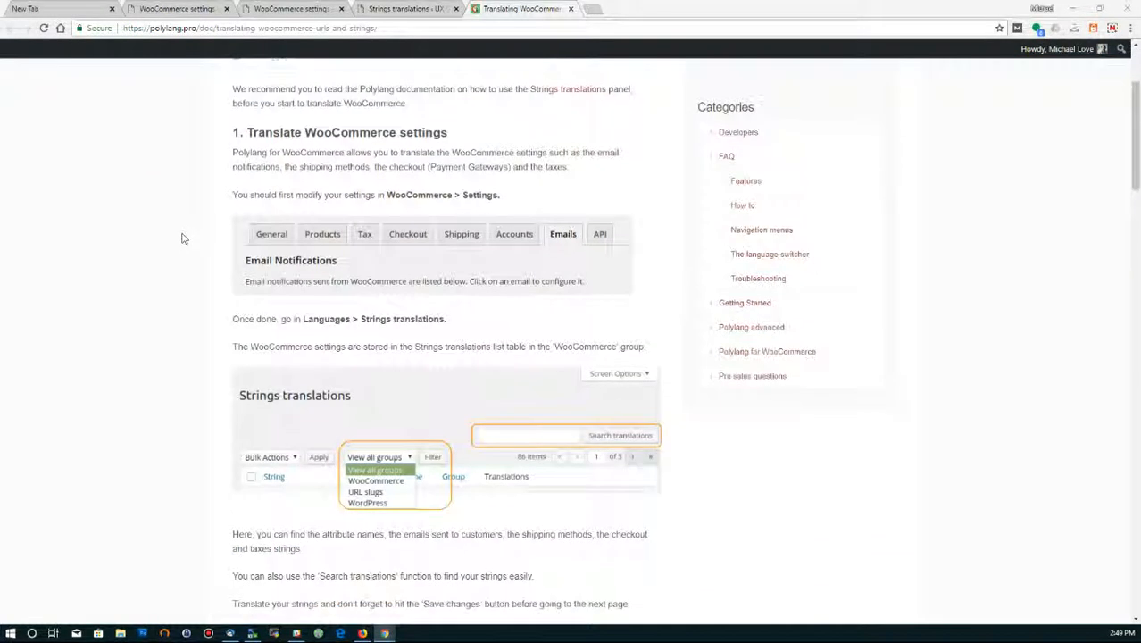
{"action": "scroll", "scroll_direction": "up", "scroll_amount": 3}
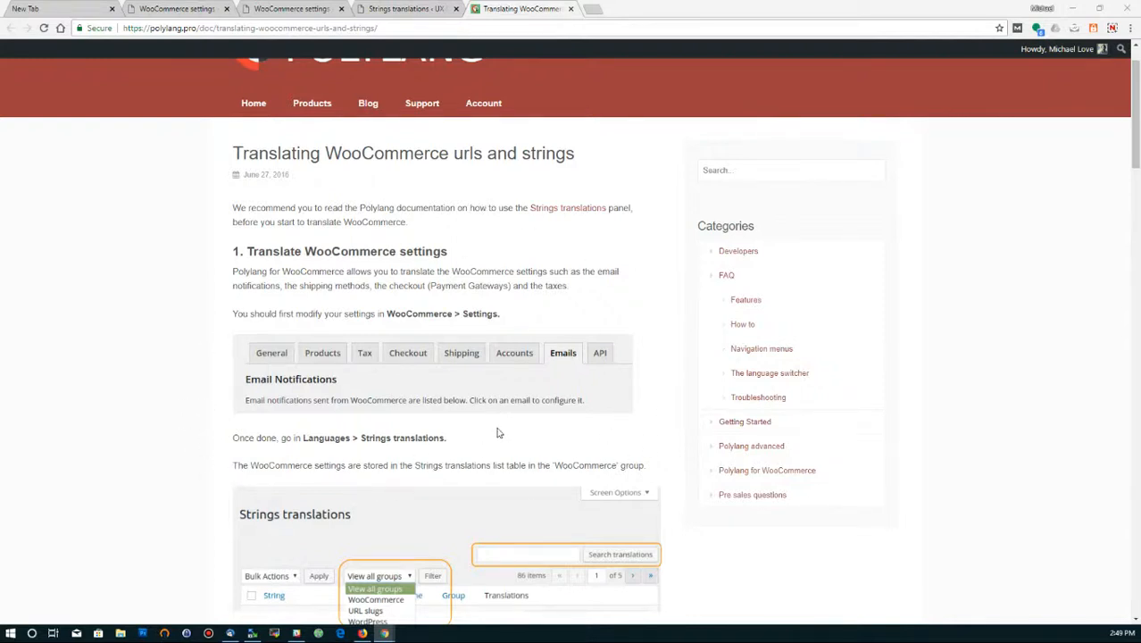
{"action": "mouse_move", "coordinate": [506, 423]}
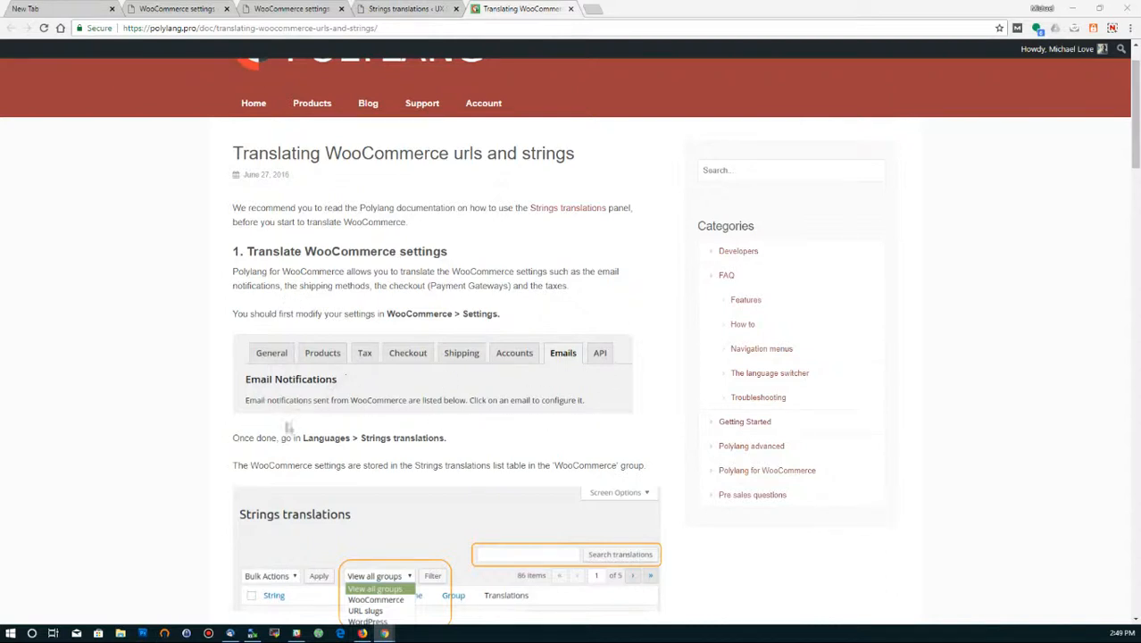
{"action": "mouse_move", "coordinate": [245, 435]}
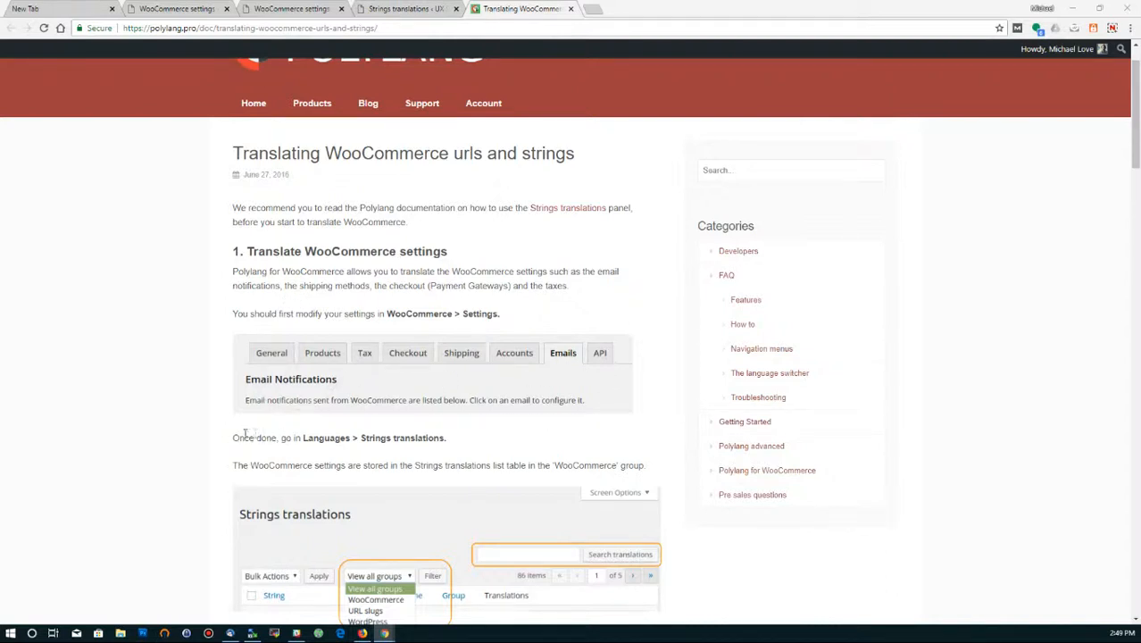
{"action": "scroll", "scroll_direction": "down", "scroll_amount": 3}
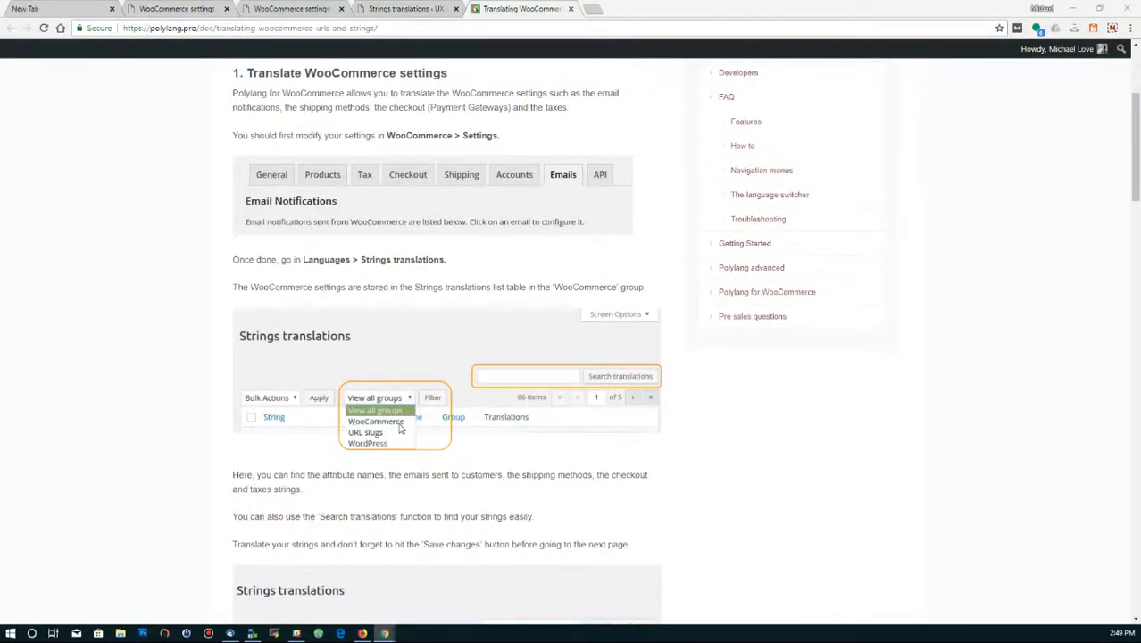
{"action": "mouse_move", "coordinate": [411, 430]}
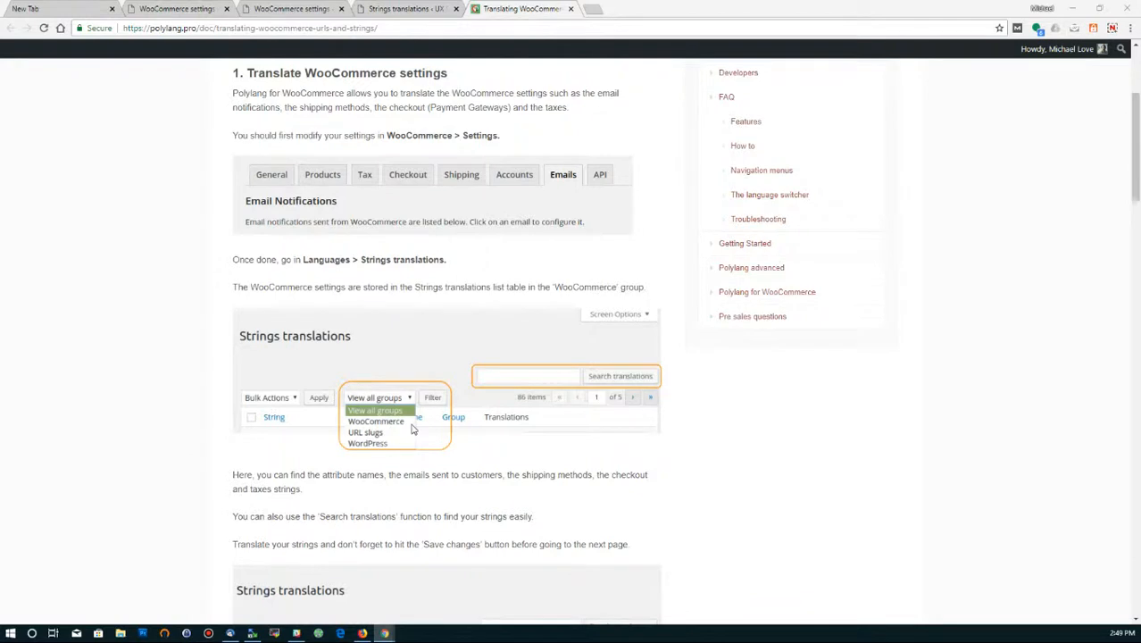
{"action": "mouse_move", "coordinate": [183, 361]}
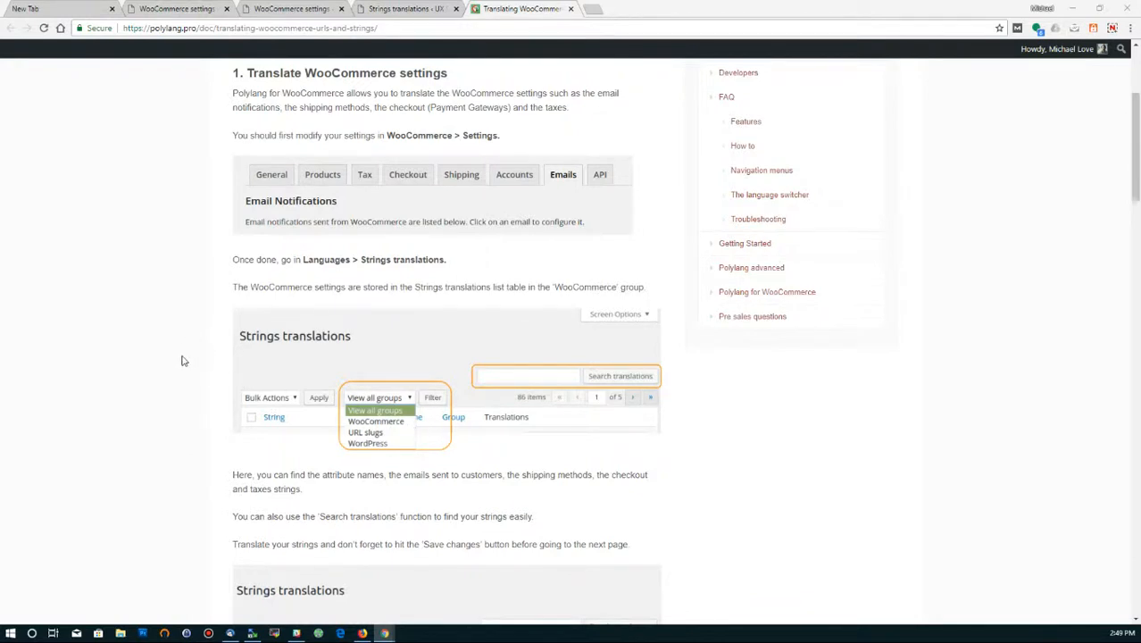
{"action": "scroll", "scroll_direction": "up", "scroll_amount": 3}
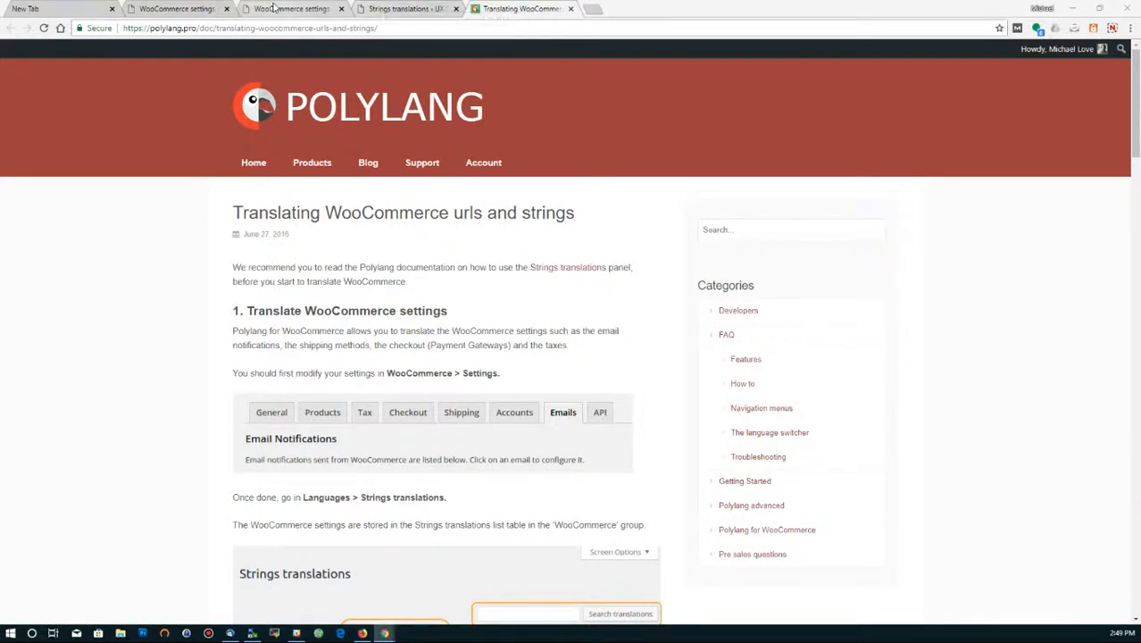
{"action": "left_click", "coordinate": [286, 8]}
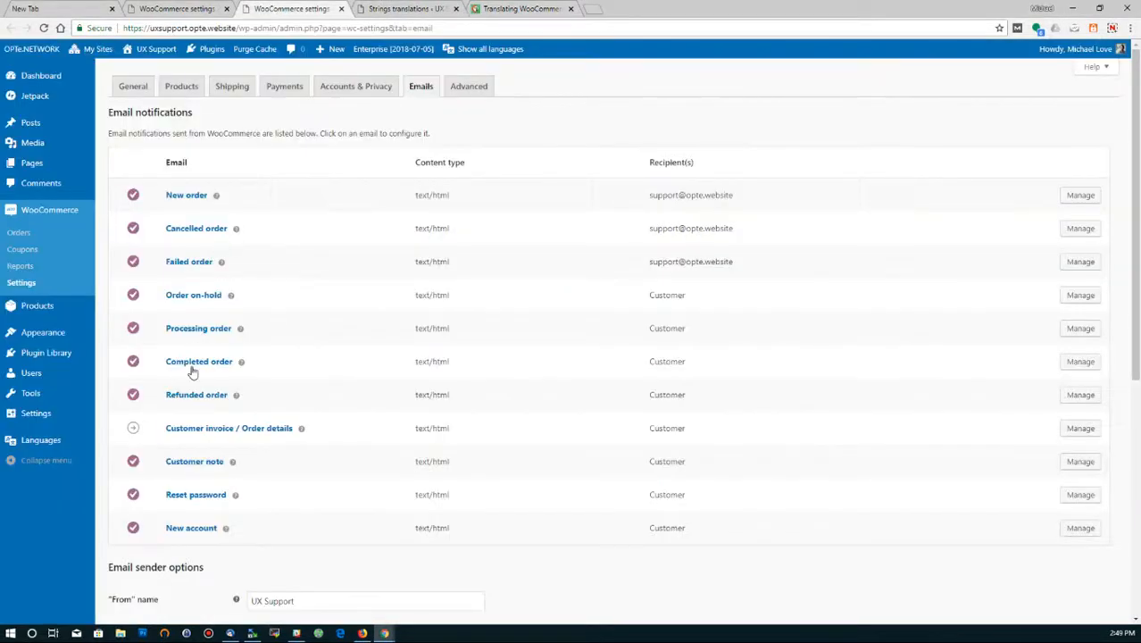
Glance at Polylang's WooCommerce strings list, then open the Completed order email settings
{"action": "scroll", "scroll_direction": "down", "scroll_amount": 3}
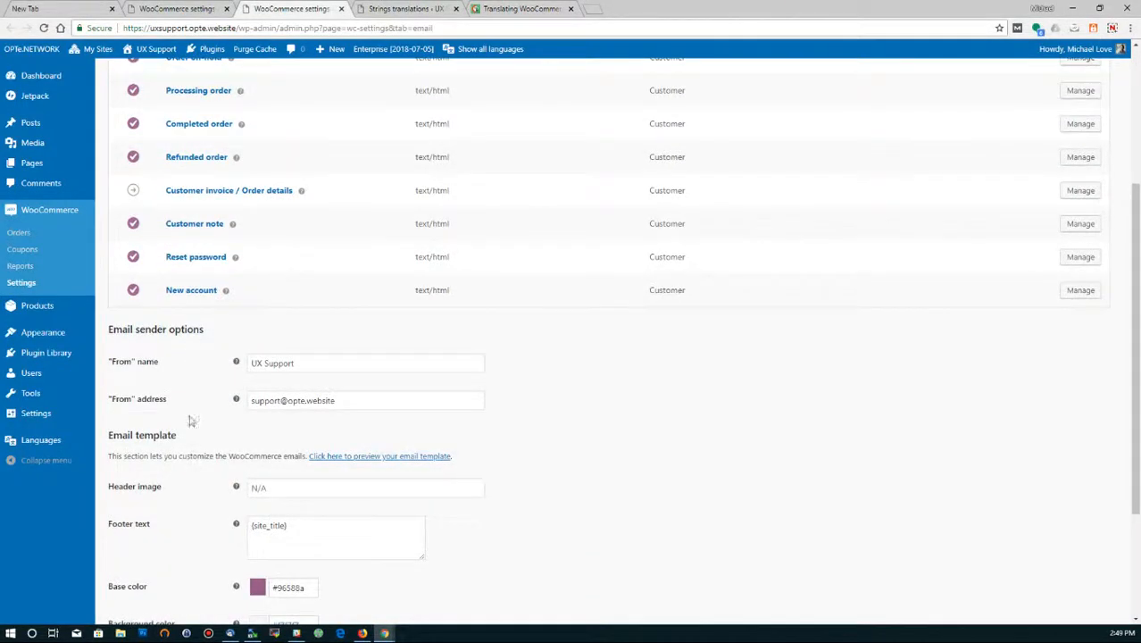
{"action": "scroll", "scroll_direction": "up", "scroll_amount": 3}
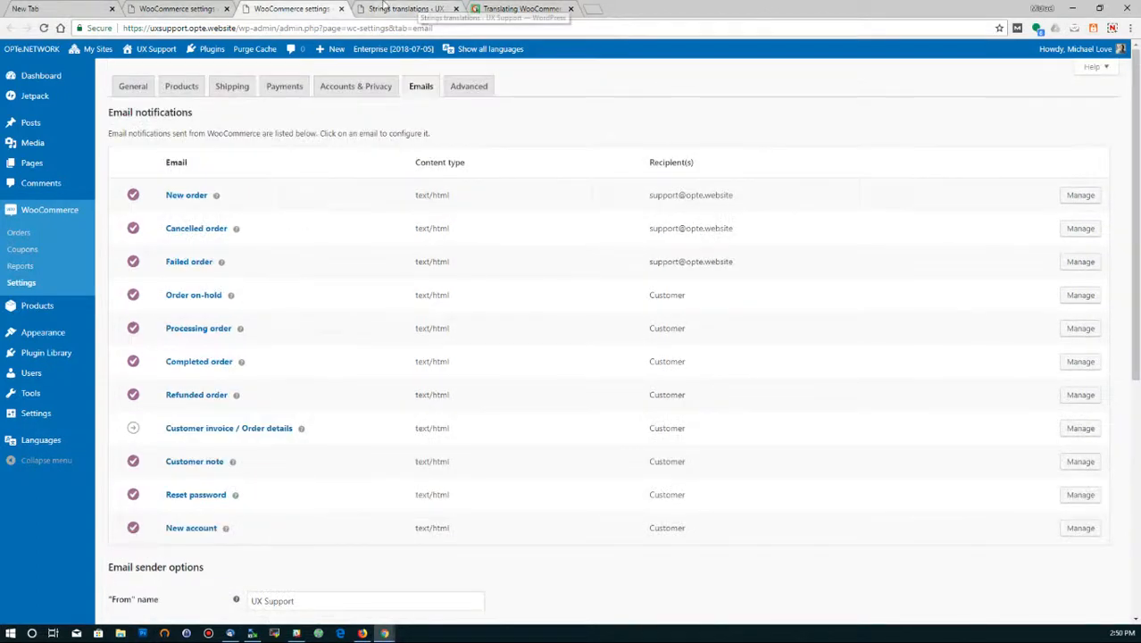
{"action": "left_click", "coordinate": [406, 9]}
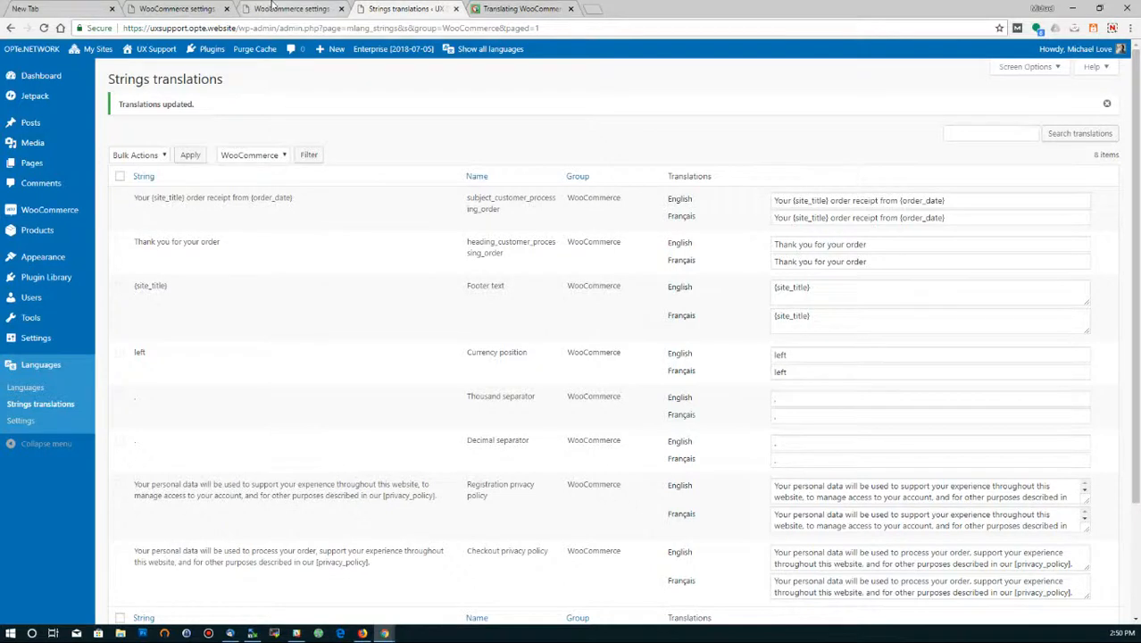
{"action": "left_click", "coordinate": [290, 8]}
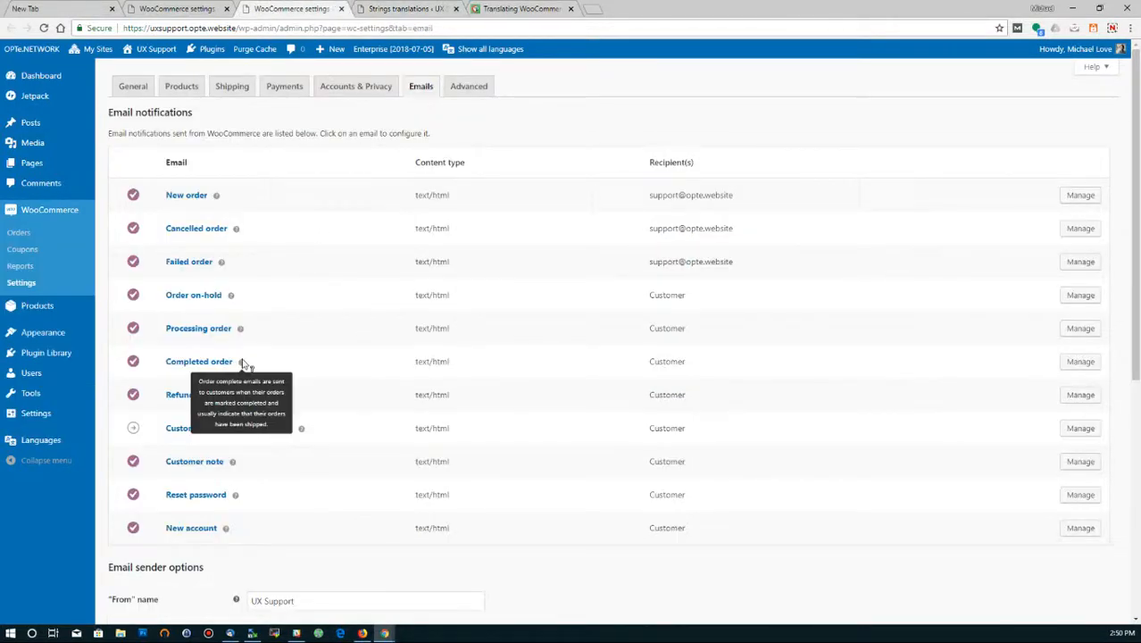
{"action": "mouse_move", "coordinate": [179, 369]}
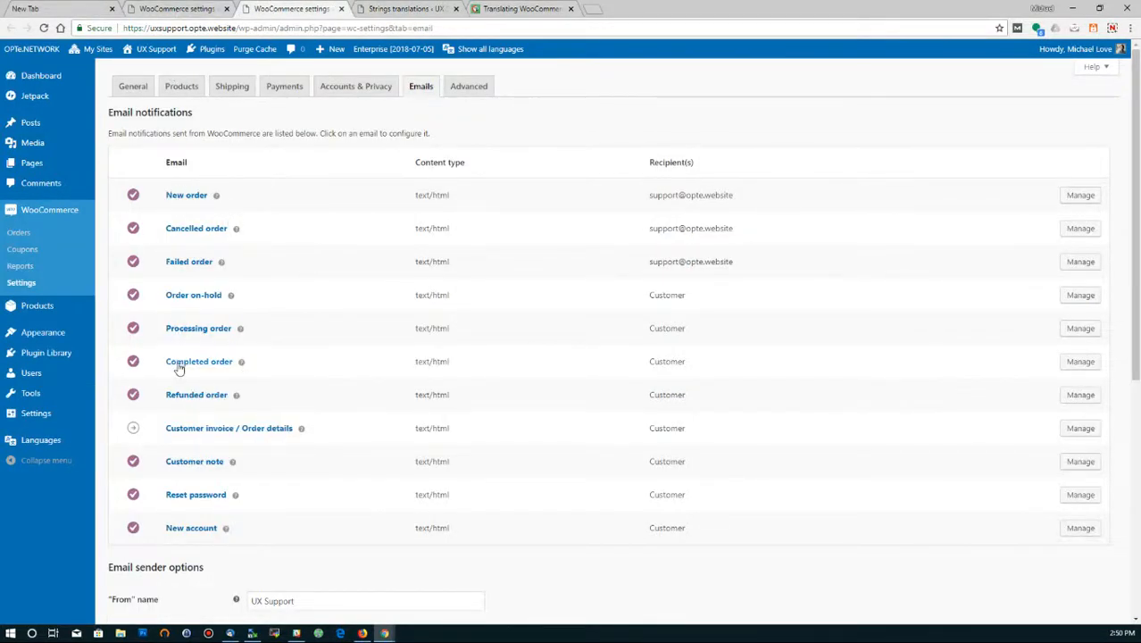
{"action": "mouse_move", "coordinate": [179, 362]}
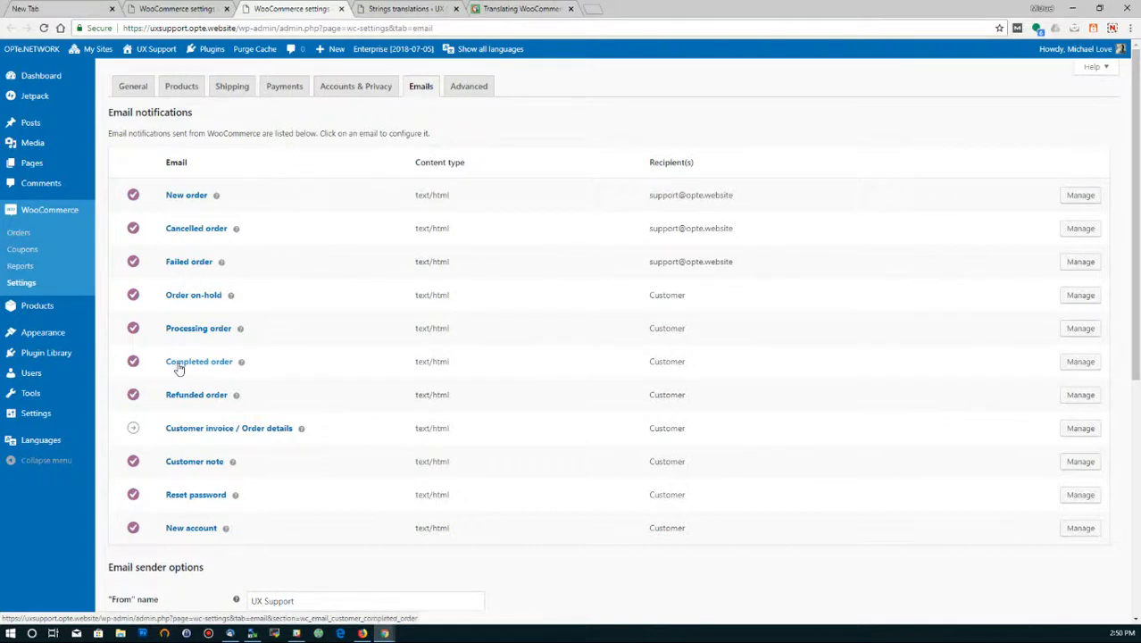
{"action": "left_click", "coordinate": [198, 361]}
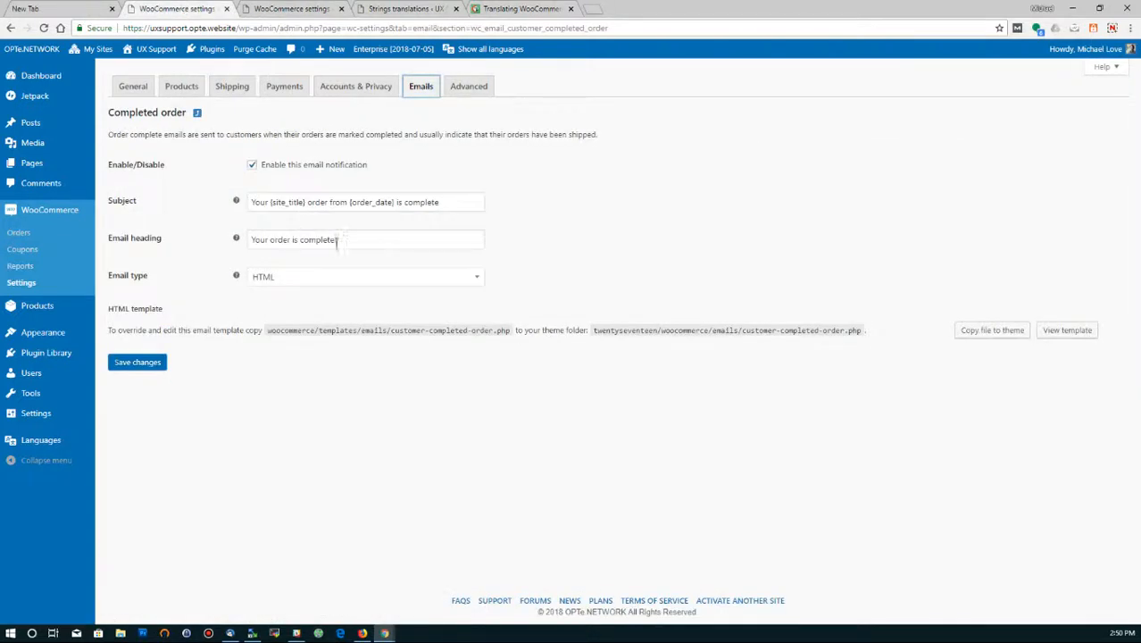
Check the Completed order Subject and Email heading fields and save the changes
{"action": "triple_click", "coordinate": [366, 201]}
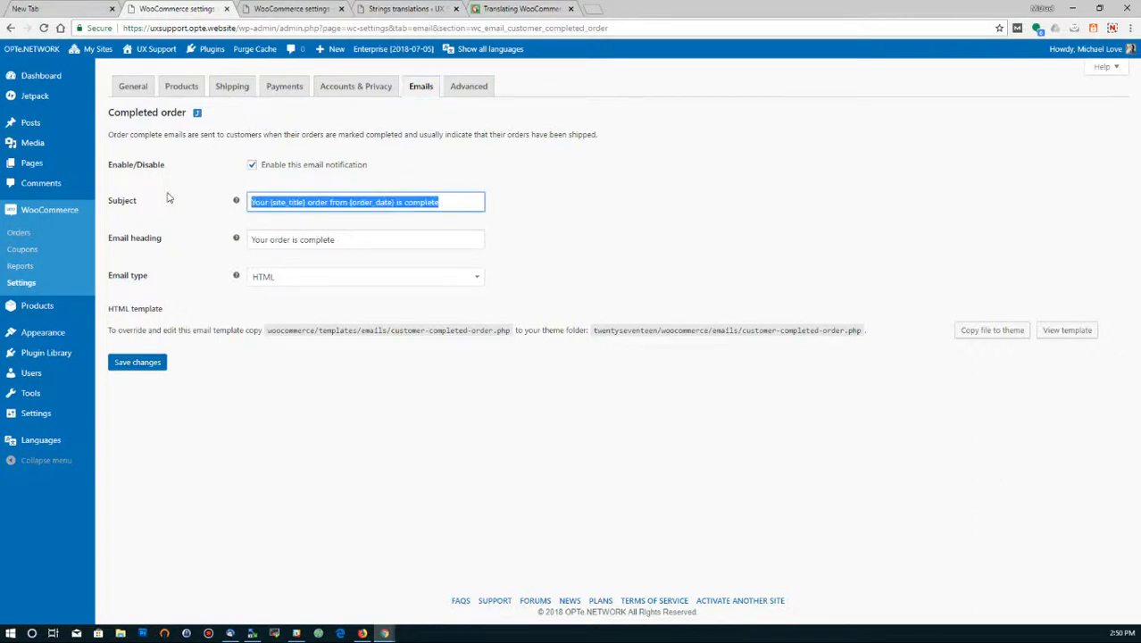
{"action": "left_click", "coordinate": [447, 202]}
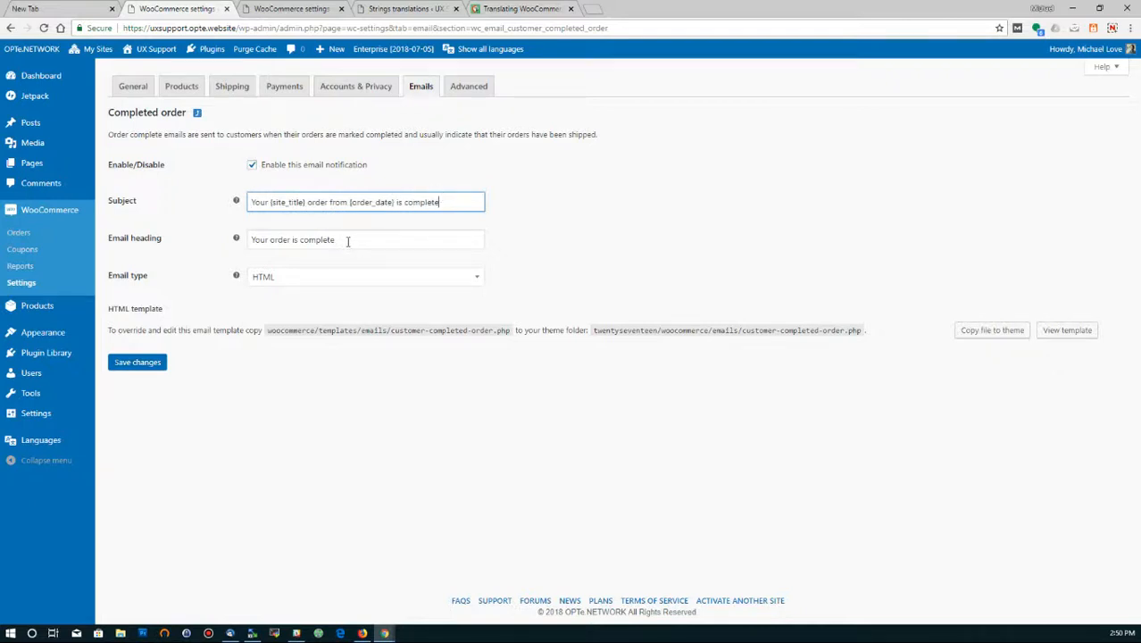
{"action": "left_click", "coordinate": [365, 240]}
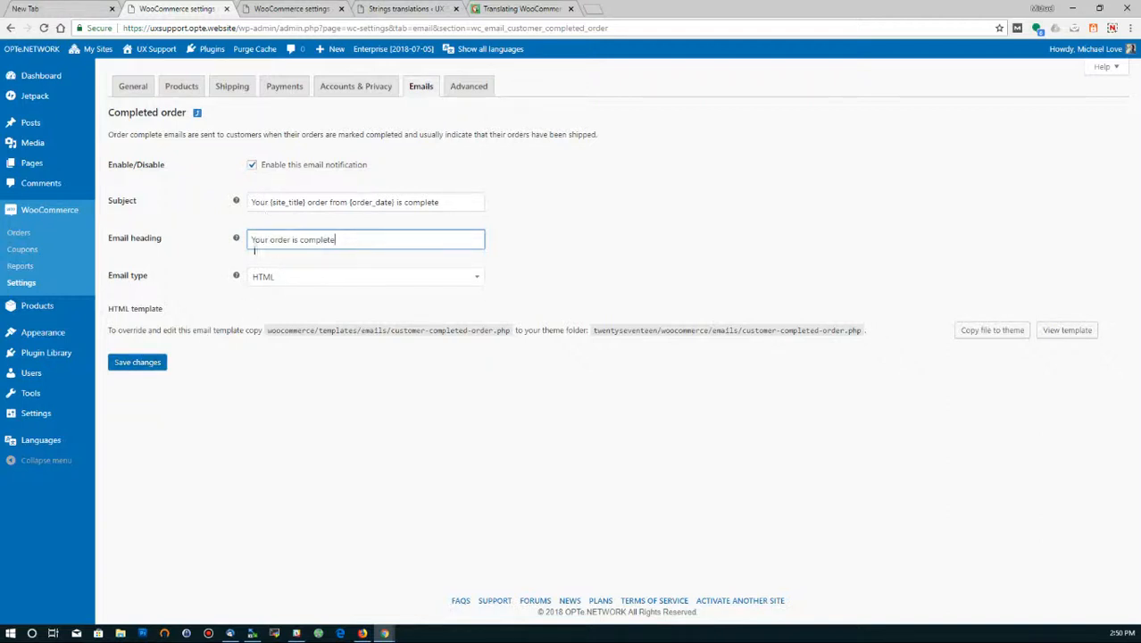
{"action": "left_click", "coordinate": [136, 362]}
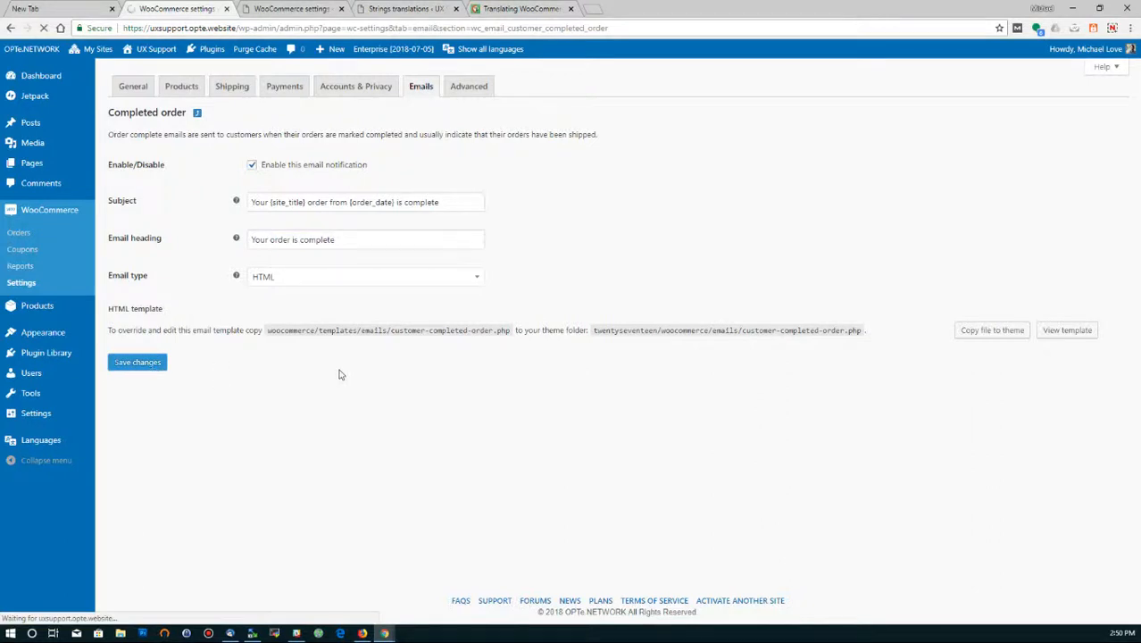
{"action": "left_click", "coordinate": [137, 362]}
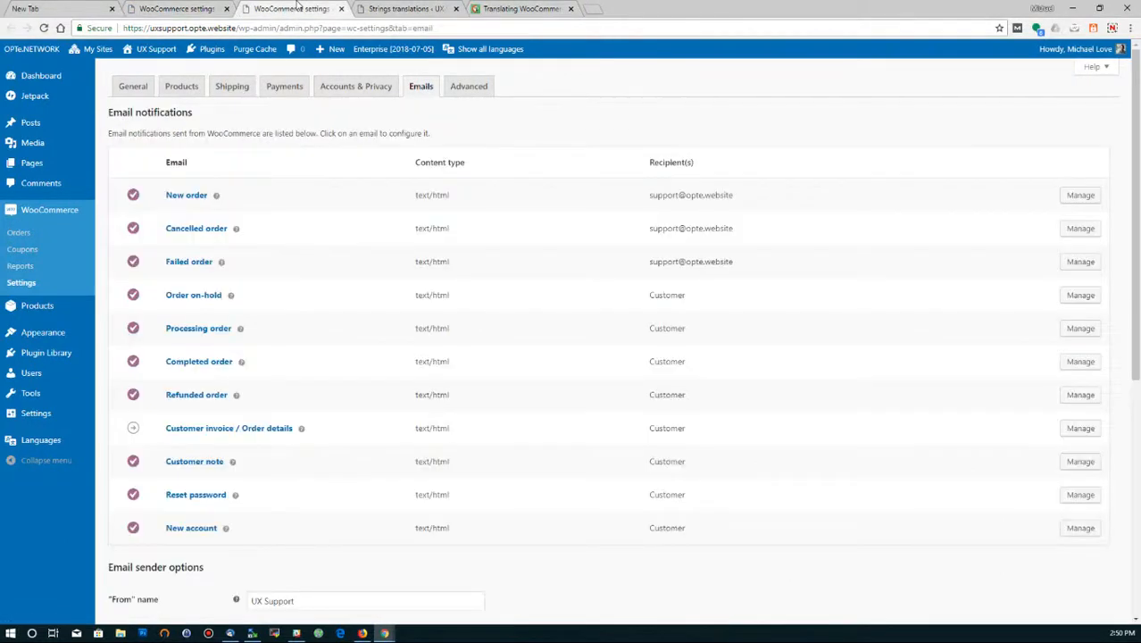
Verify subject_customer_completed_order and its heading appear in Polylang's WooCommerce strings translations
{"action": "left_click", "coordinate": [402, 9]}
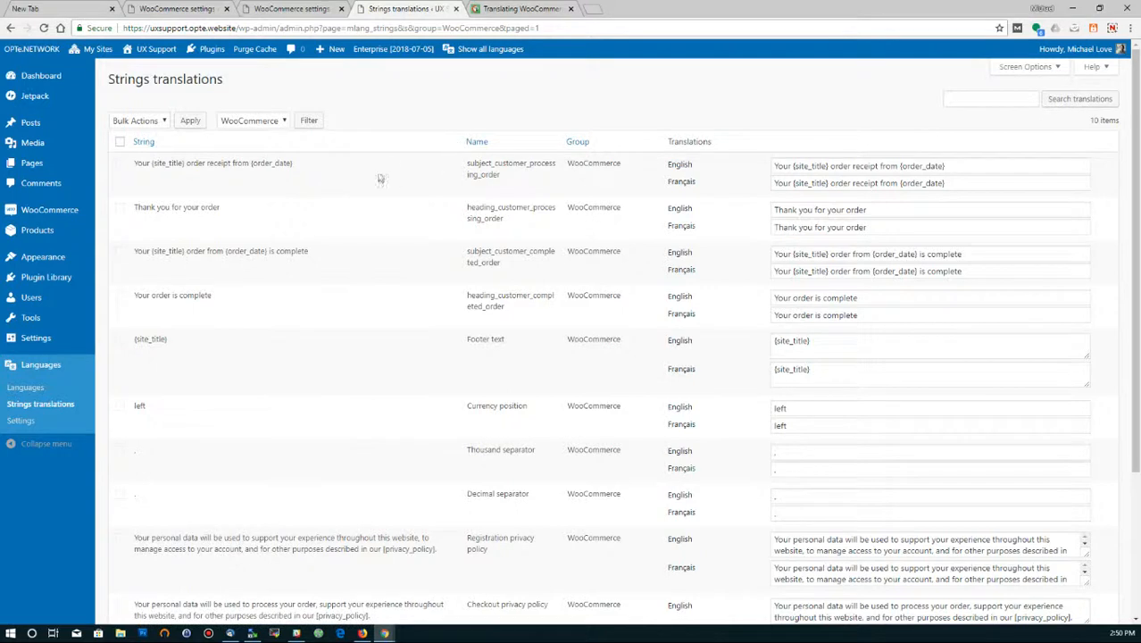
{"action": "mouse_move", "coordinate": [207, 248]}
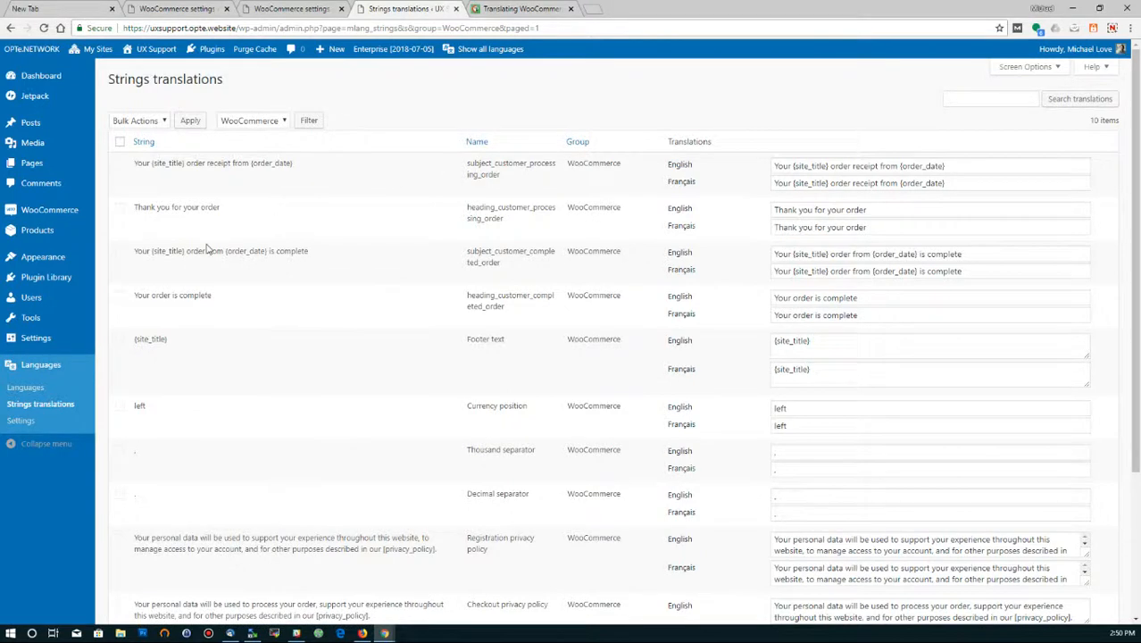
{"action": "mouse_move", "coordinate": [554, 275]}
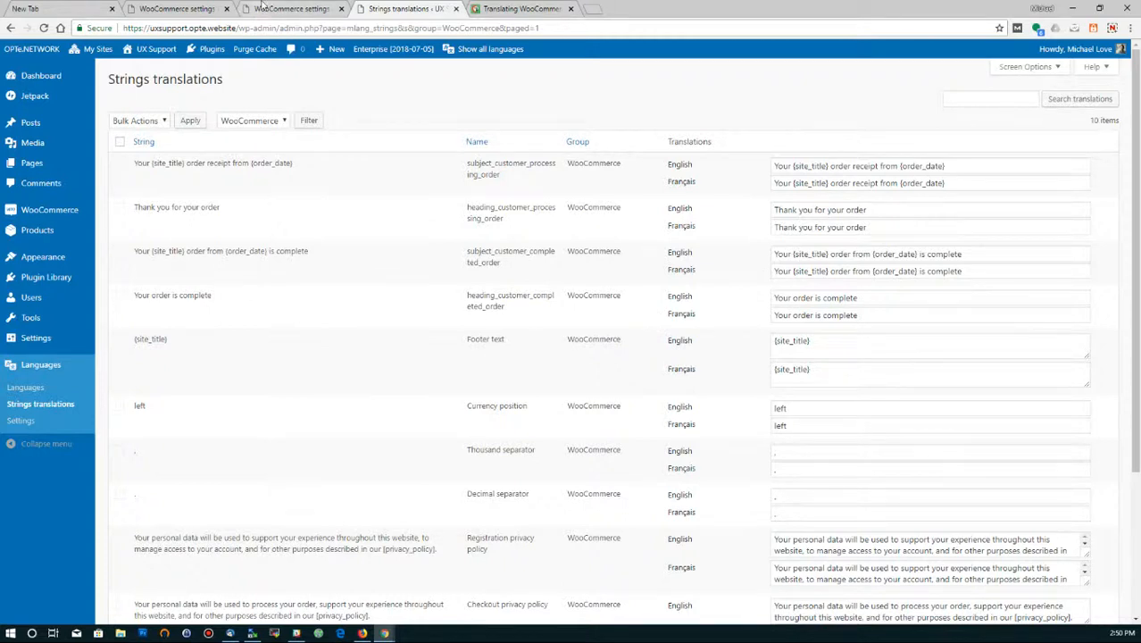
{"action": "left_click", "coordinate": [290, 8]}
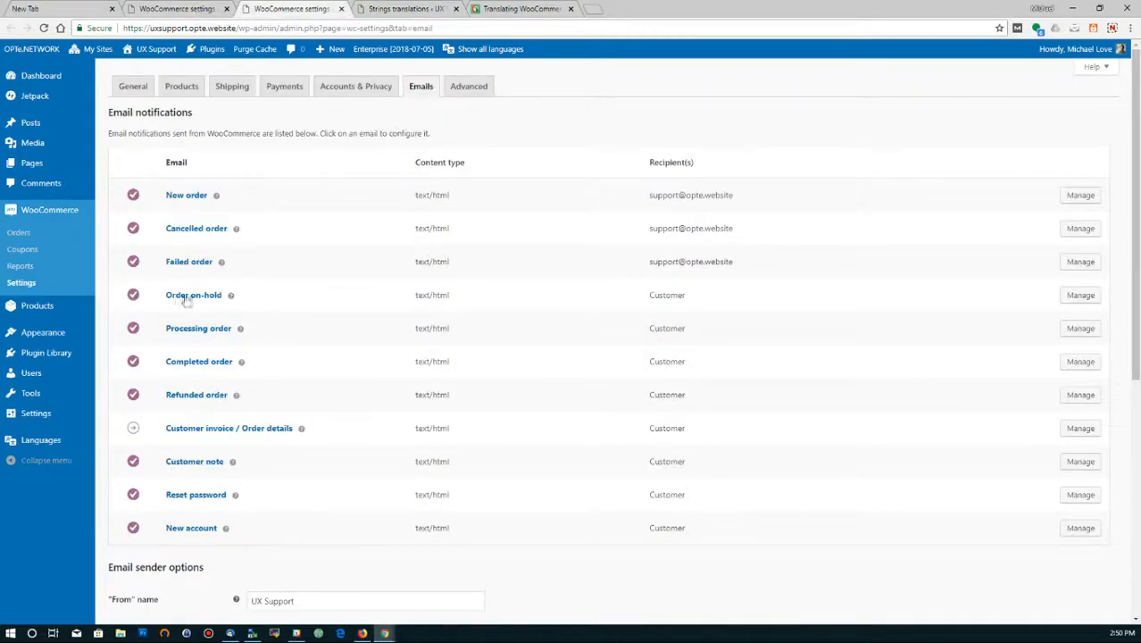
{"action": "mouse_move", "coordinate": [183, 400]}
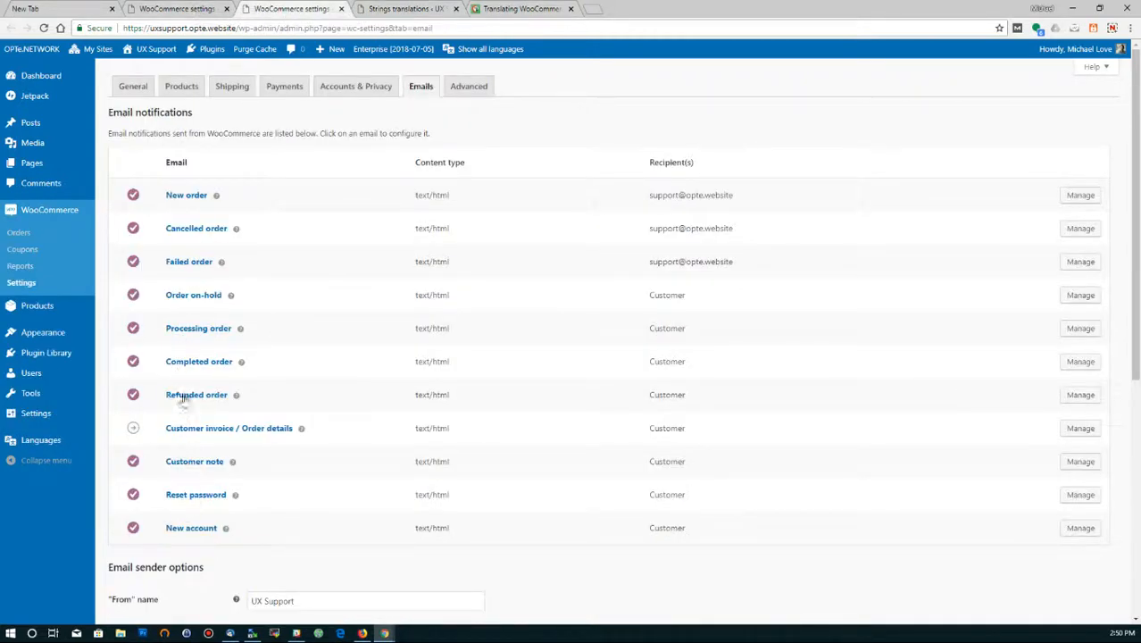
{"action": "mouse_move", "coordinate": [196, 395]}
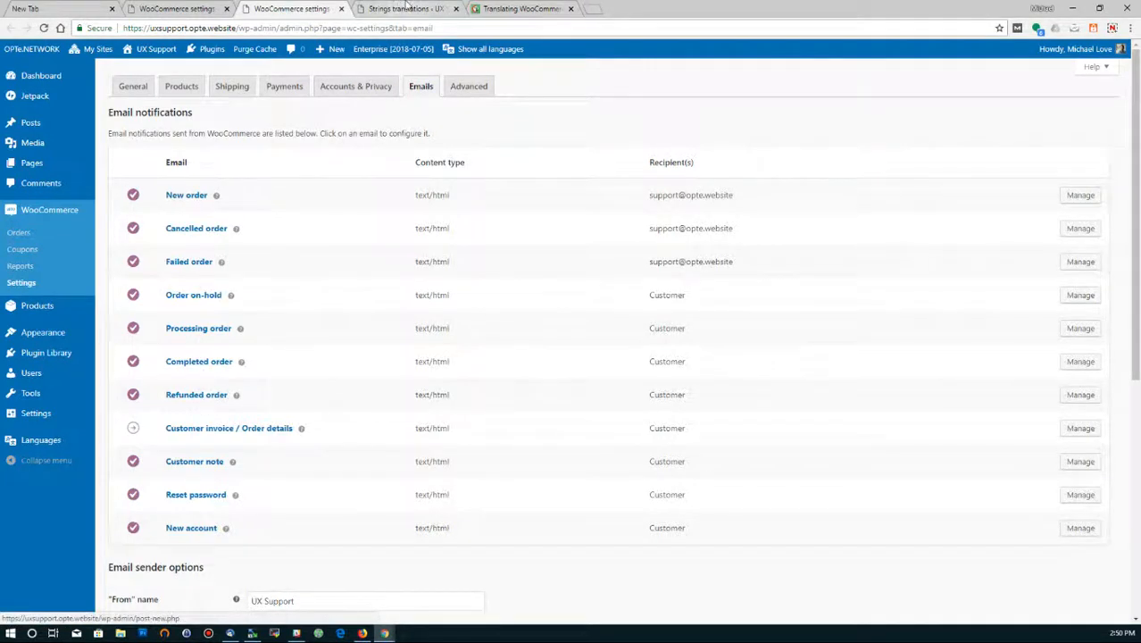
{"action": "left_click", "coordinate": [401, 8]}
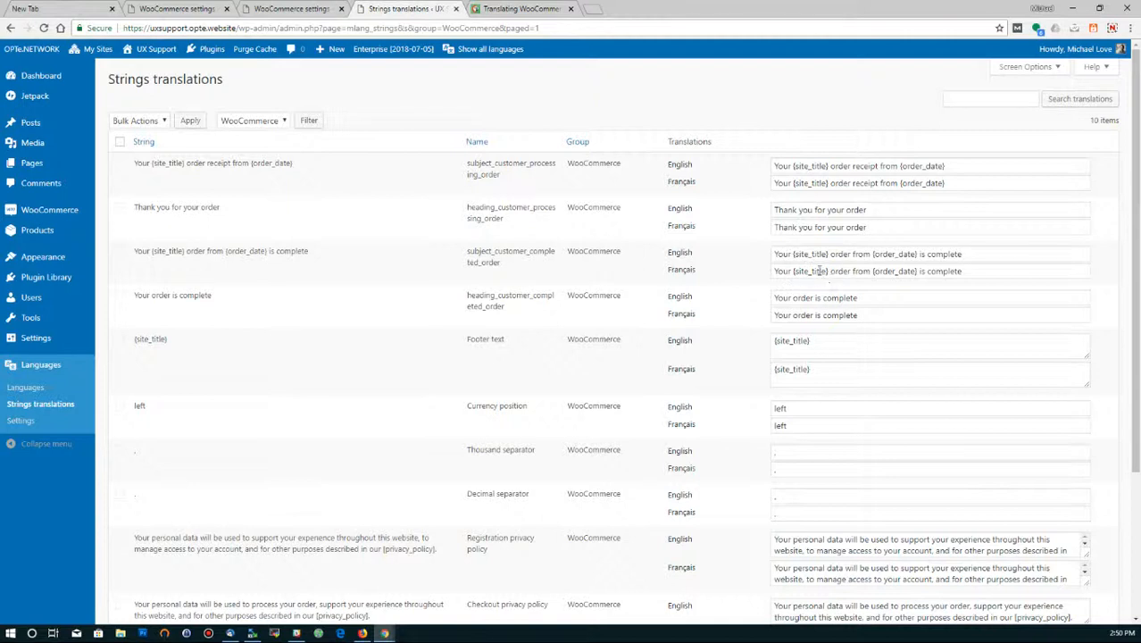